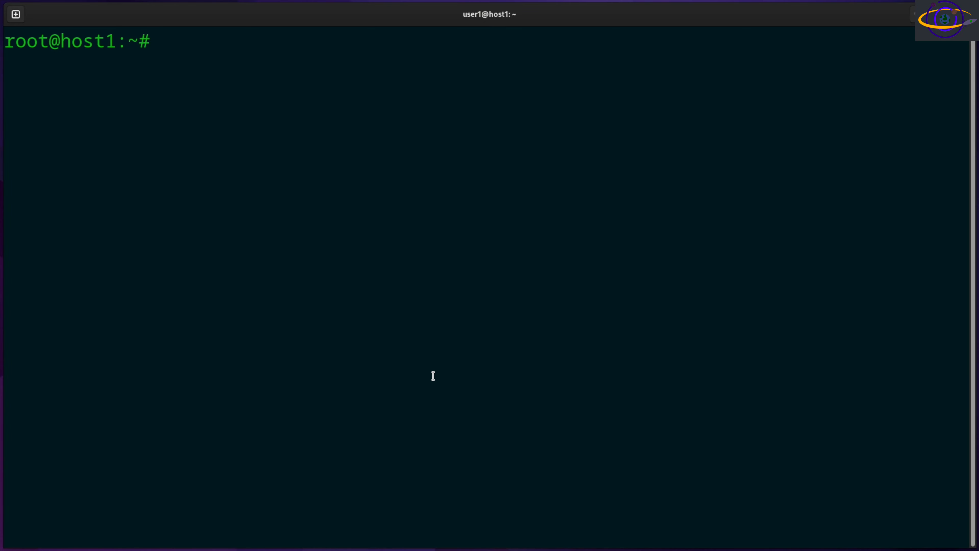
- Run od /usr/bin/ls to dump the binary in default octal format
text(od)
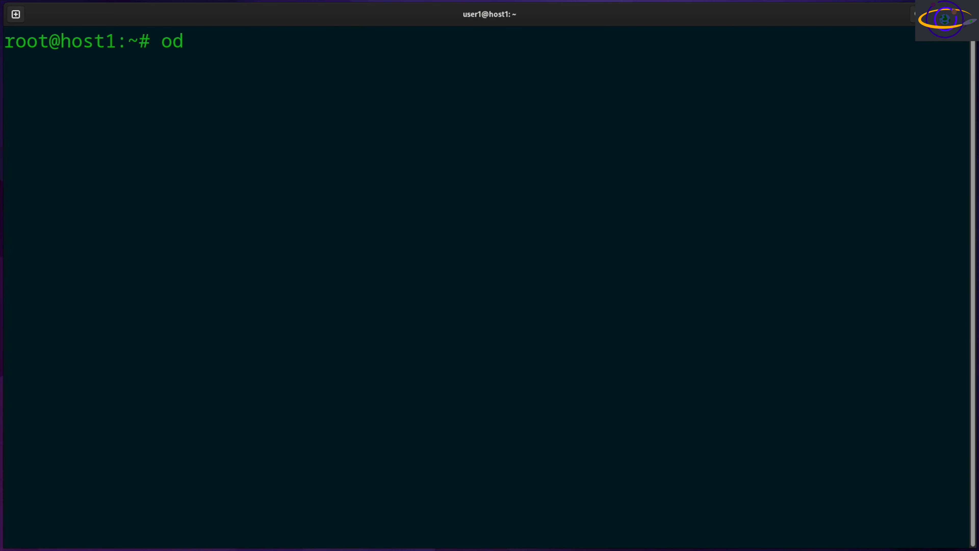
text(/usr/bin/)
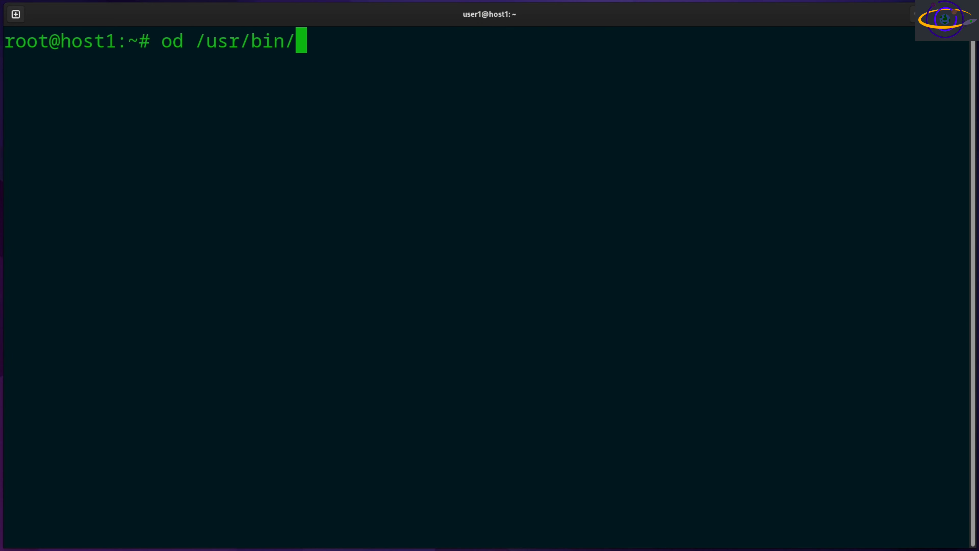
text(ls)
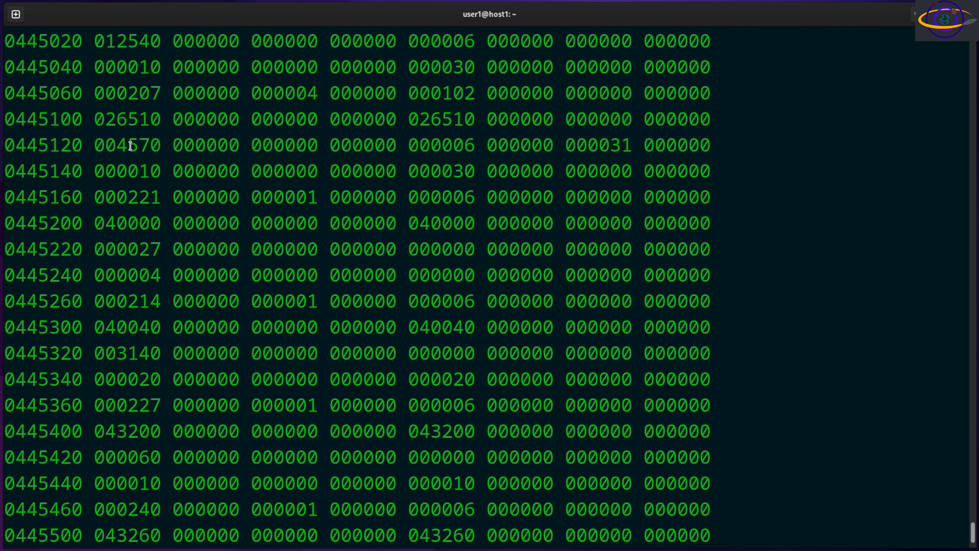
- Highlight an octal value and follow the dump to its end at offset 0447460
double_click(100, 145)
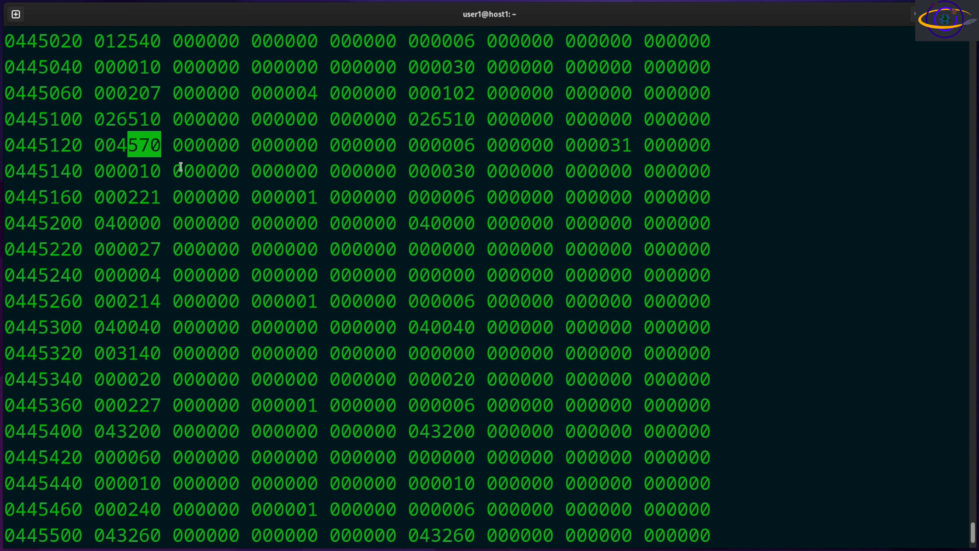
mouse_move(684, 354)
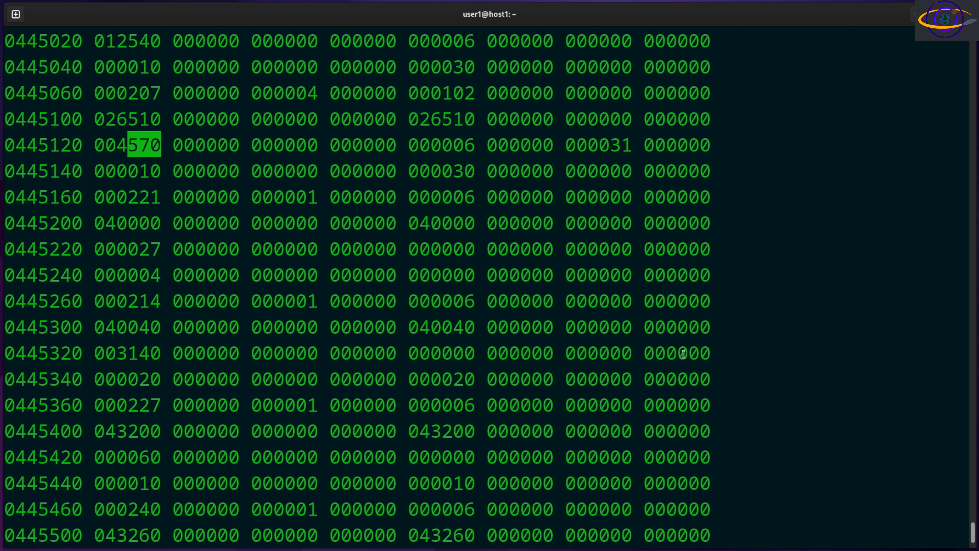
mouse_move(684, 353)
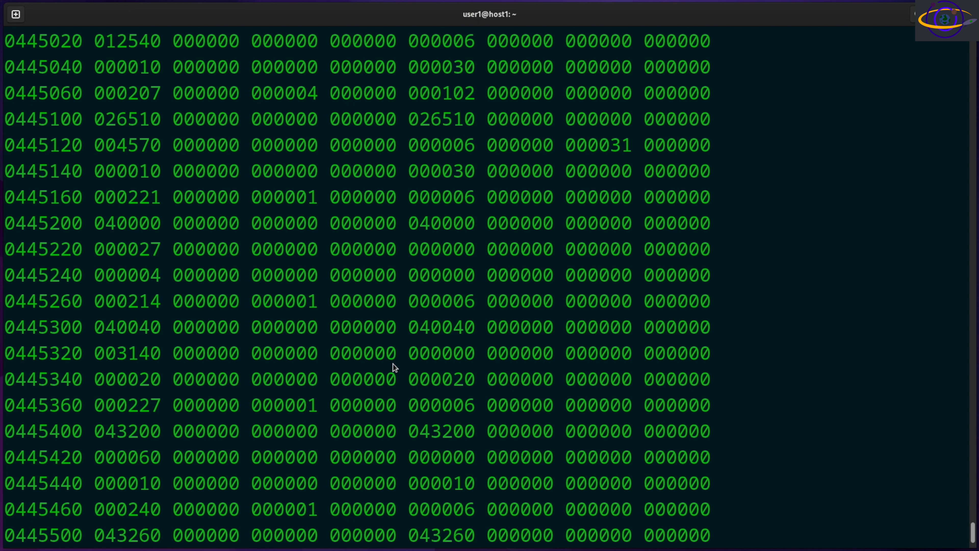
scroll(down, 3)
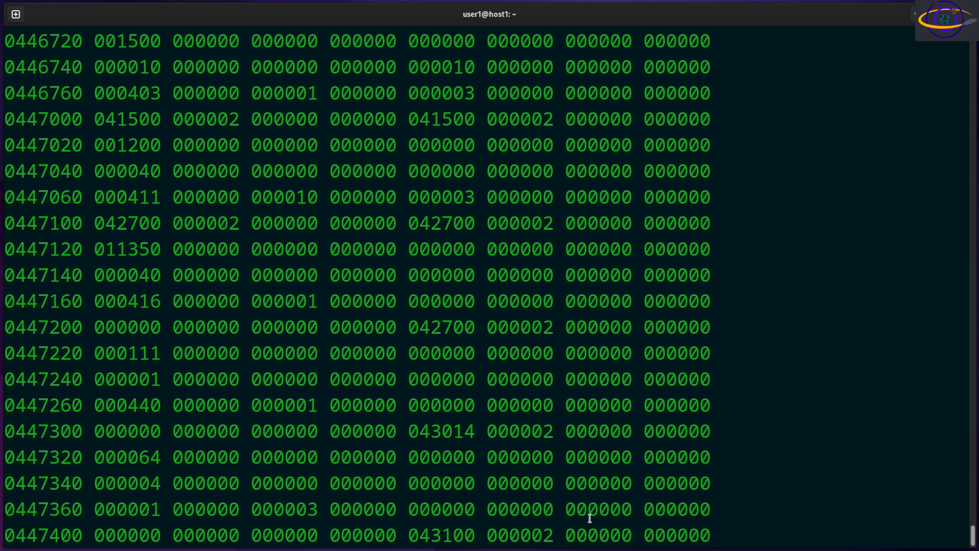
right_click(699, 456)
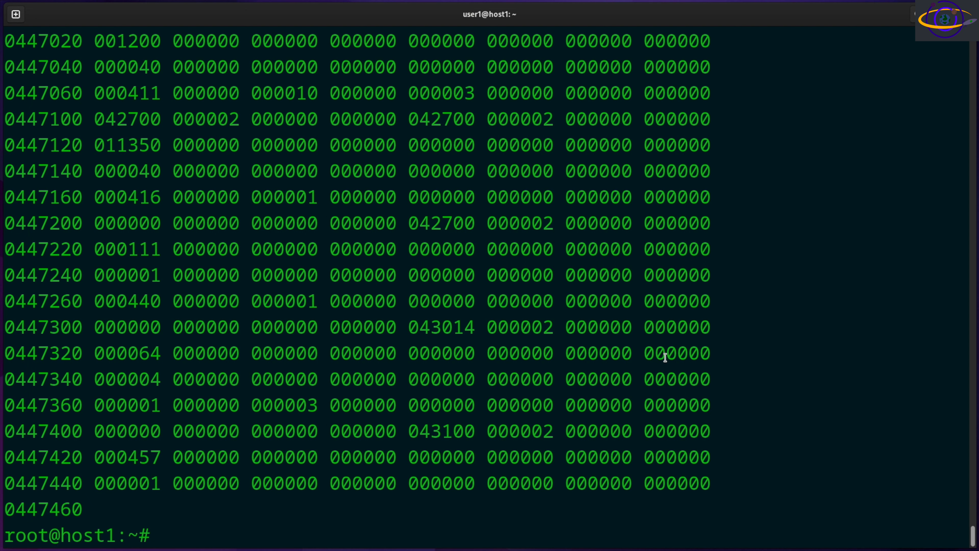
- Run od -A x -t x1z -v /usr/bin/ls for hex offsets, one-byte hex, ASCII column, no collapsed repeats
text(od -)
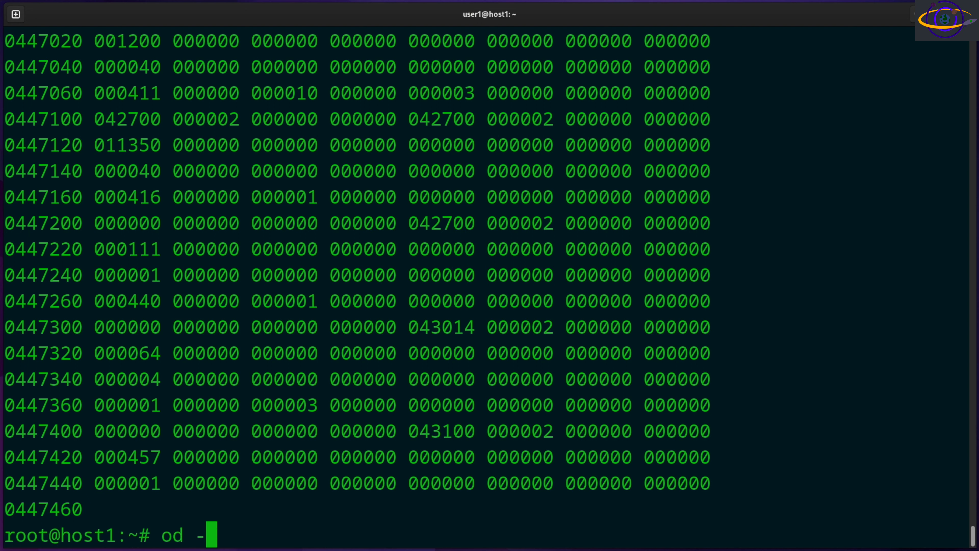
text(A)
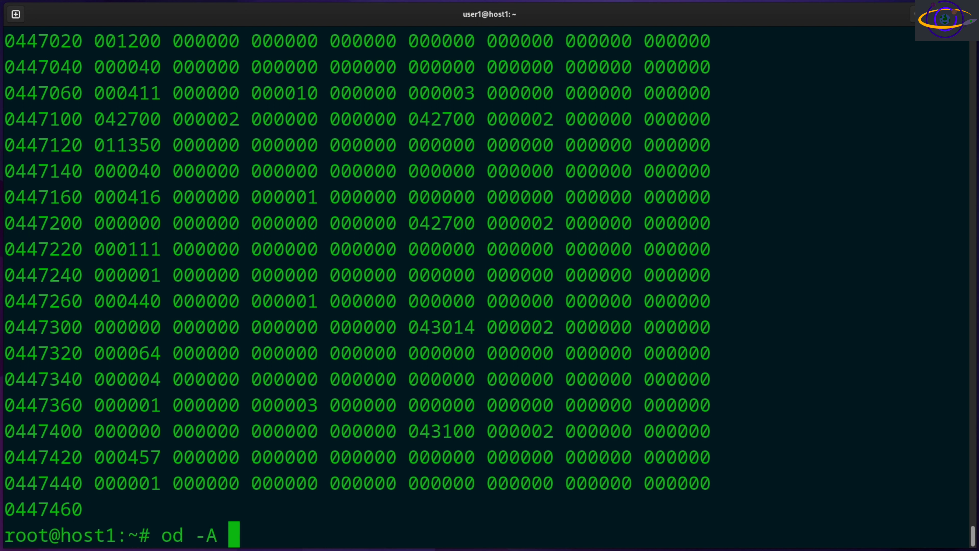
text(x)
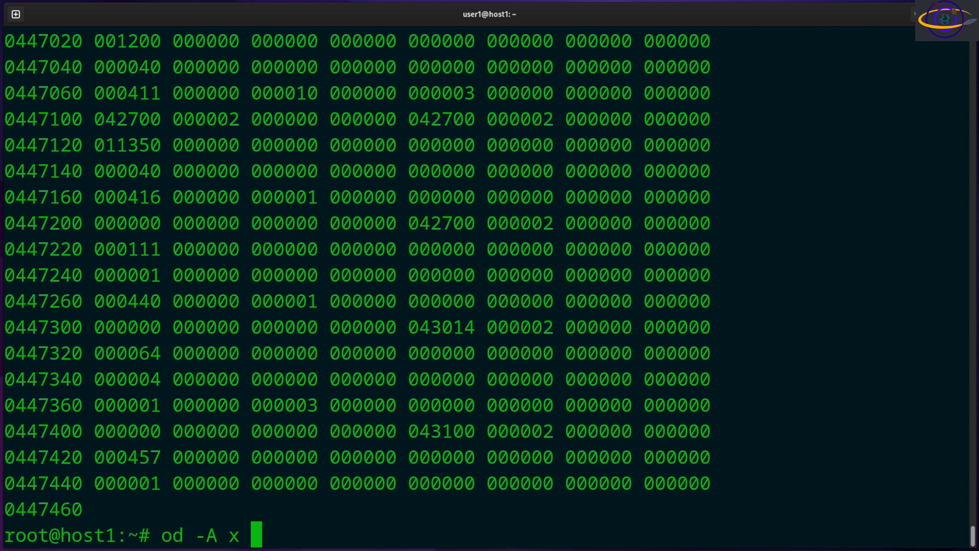
text(-t x)
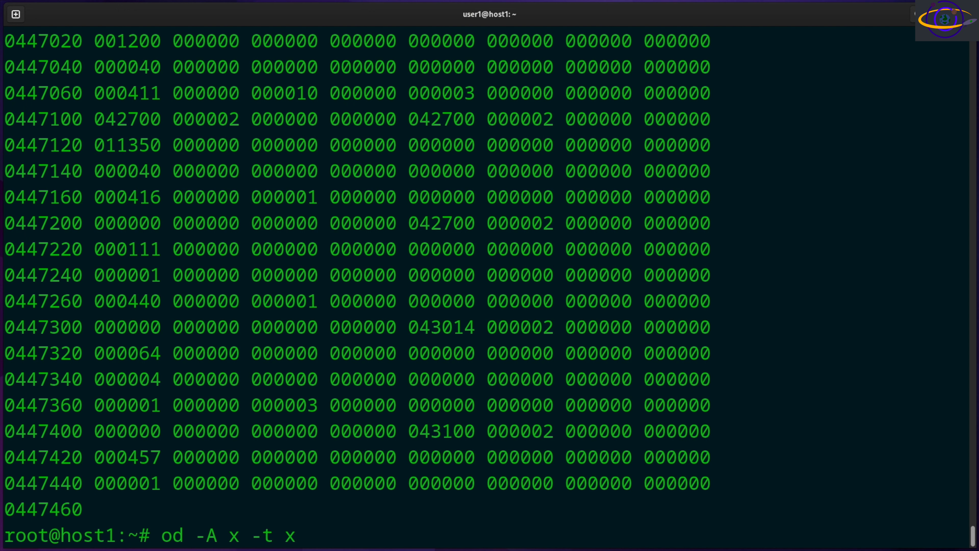
text(1z)
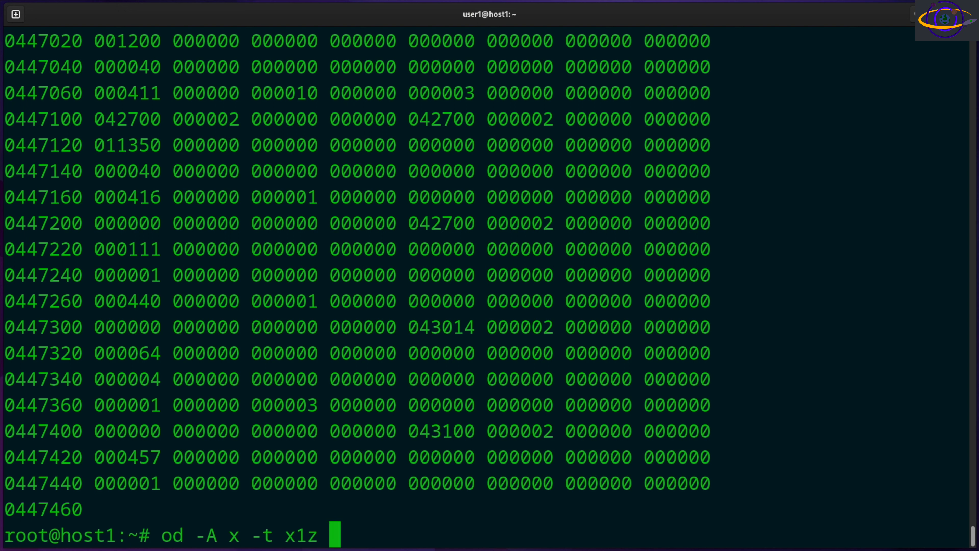
text(-v)
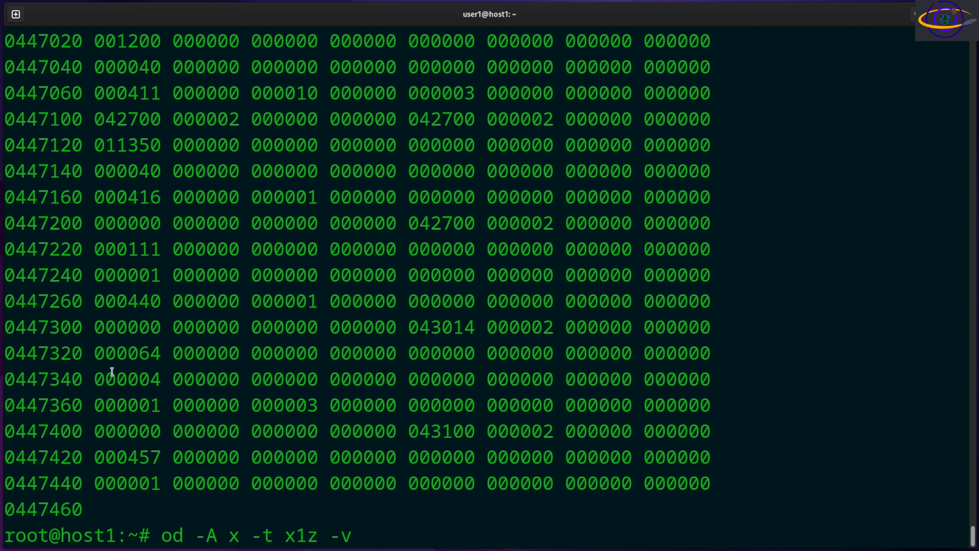
mouse_move(609, 400)
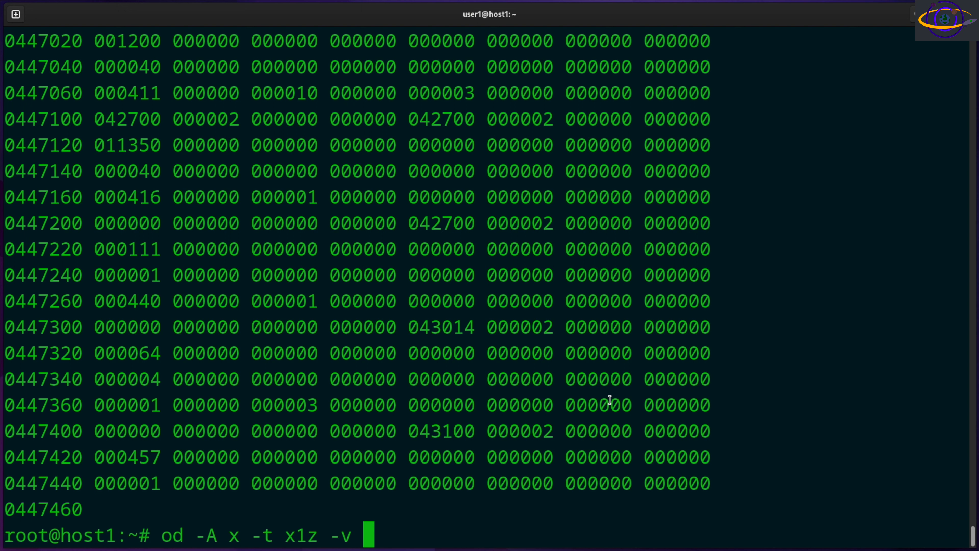
text(/usr/bin/)
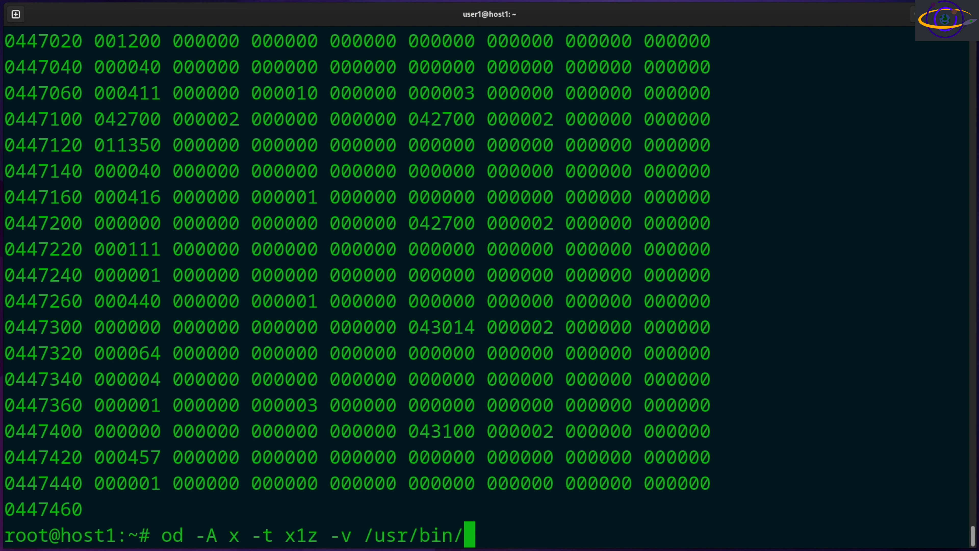
text(ls)
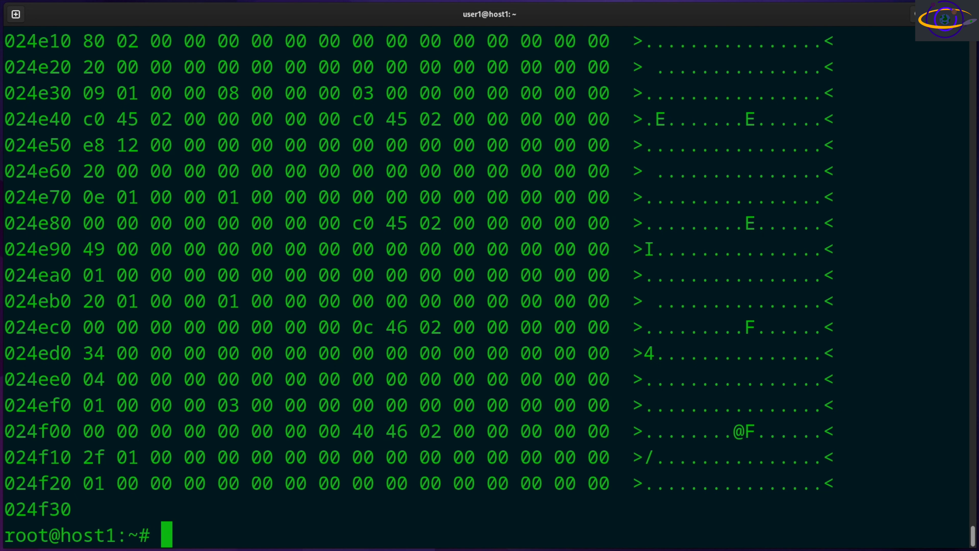
mouse_move(161, 298)
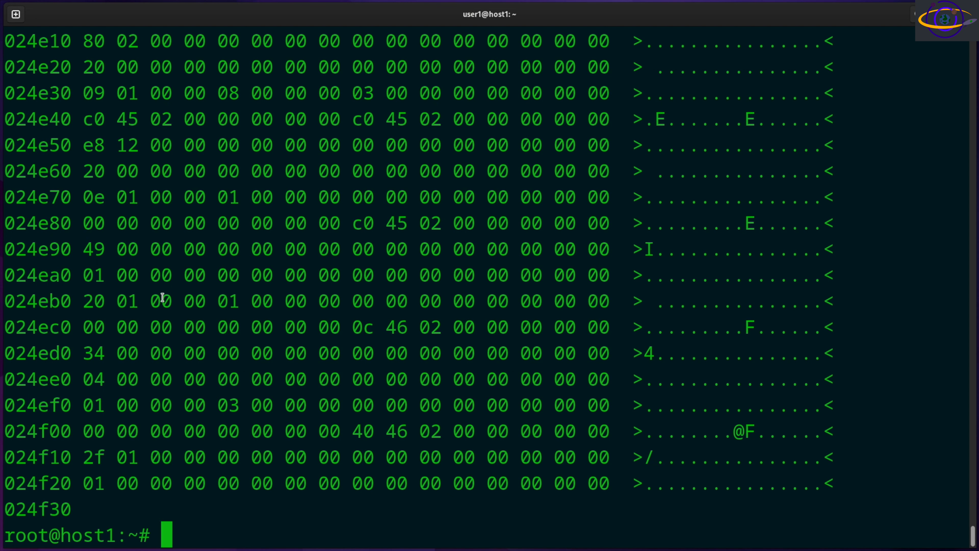
mouse_move(193, 327)
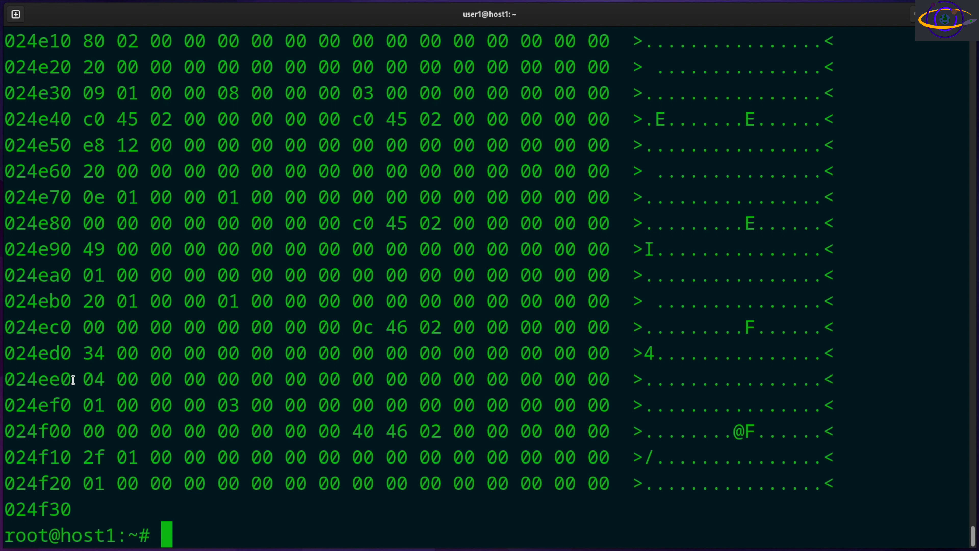
double_click(36, 378)
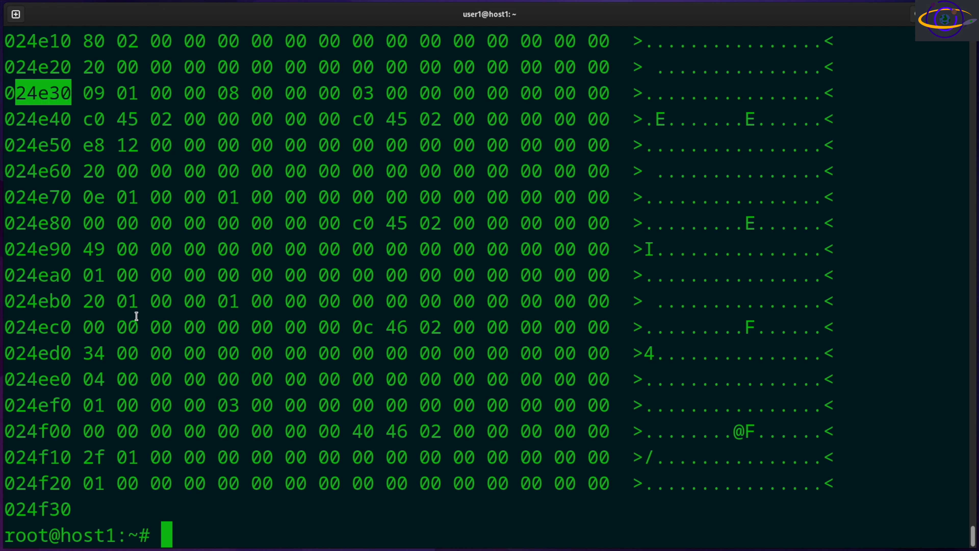
mouse_move(90, 104)
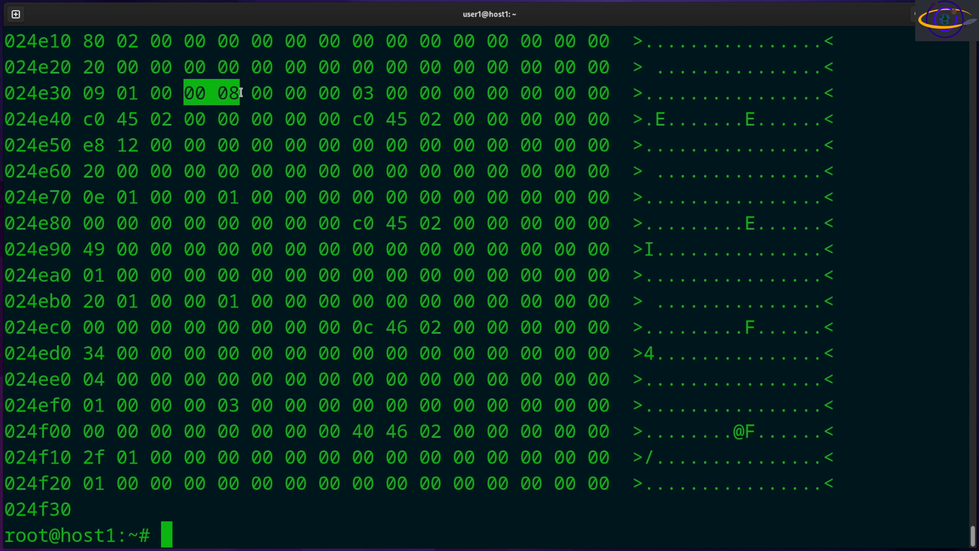
mouse_move(244, 181)
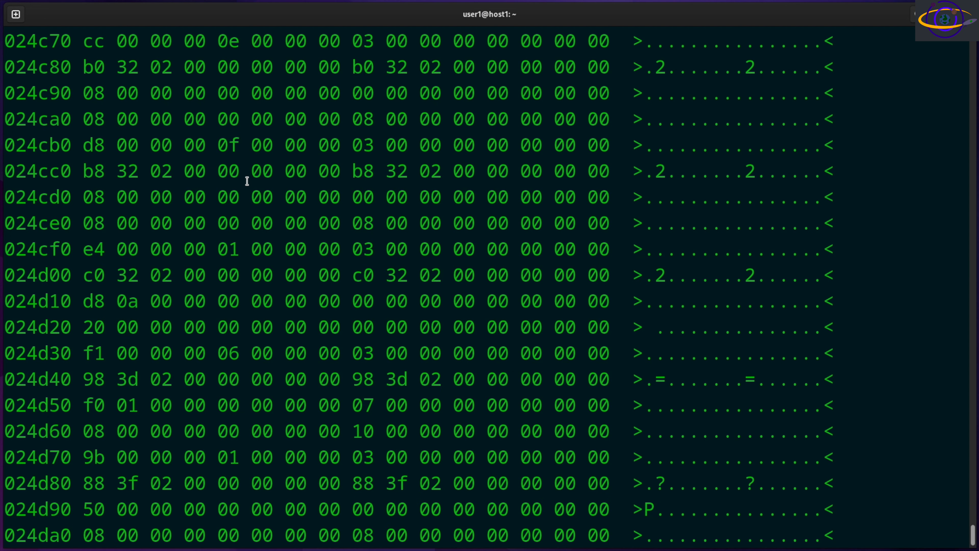
drag(81, 144, 375, 145)
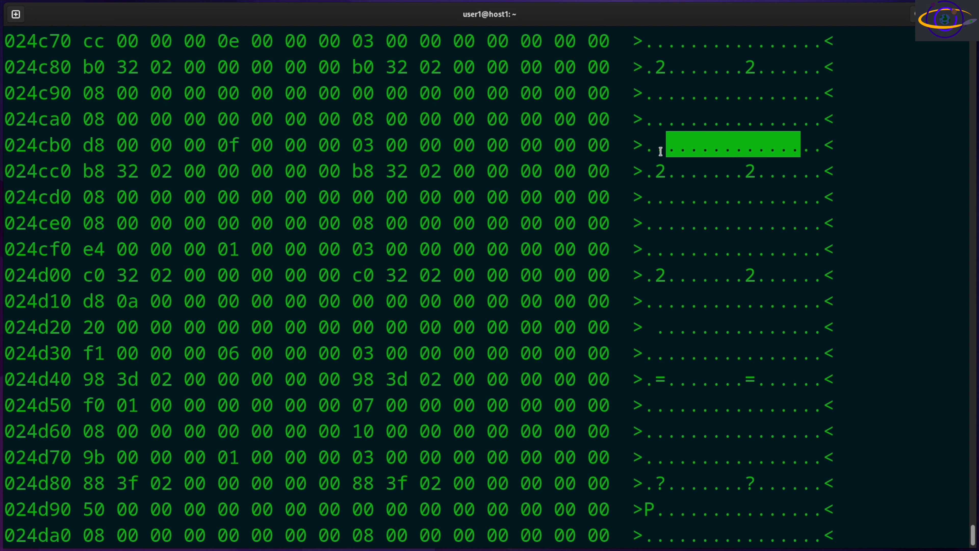
mouse_move(663, 165)
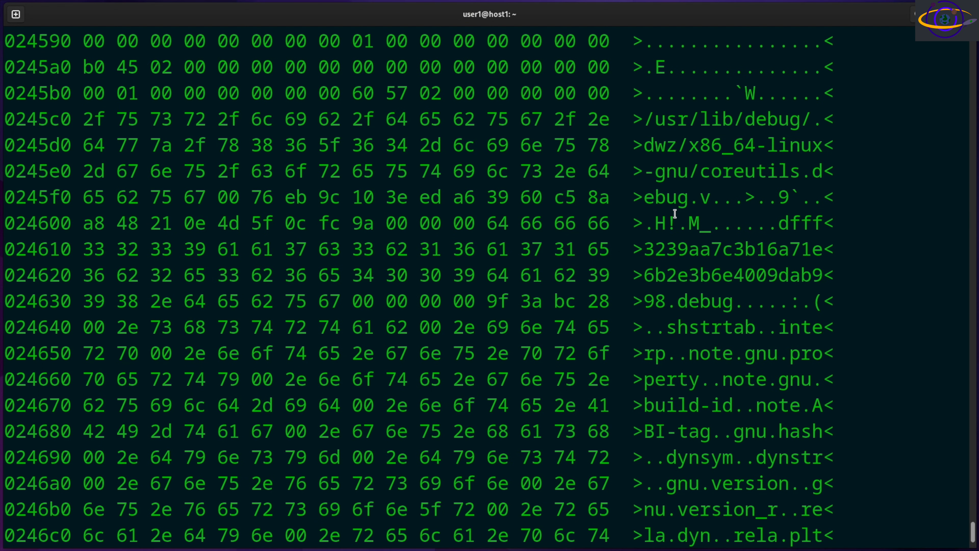
mouse_move(775, 124)
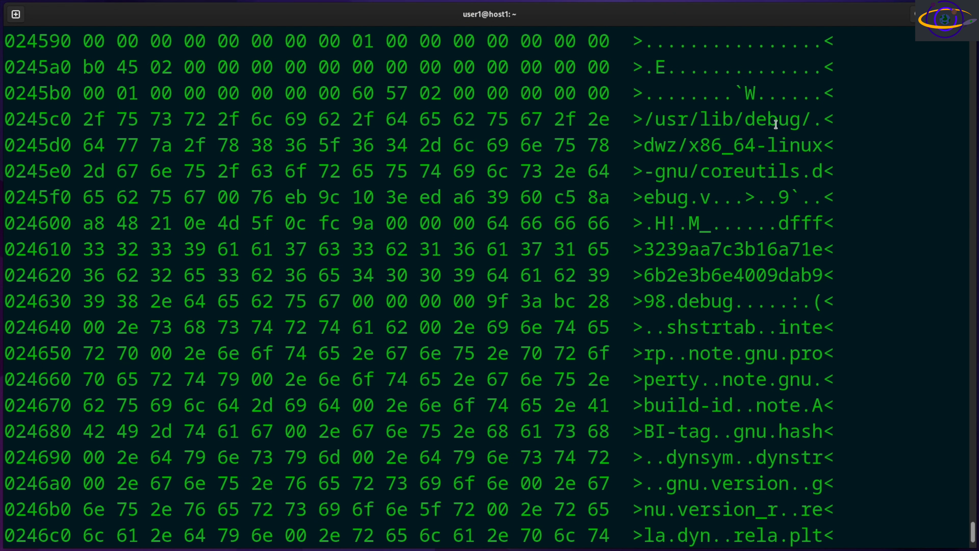
double_click(731, 119)
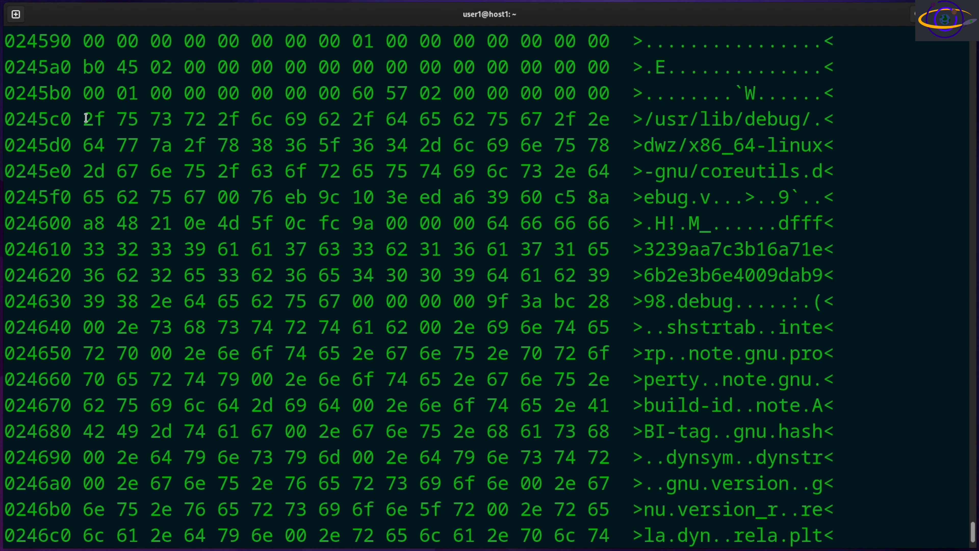
double_click(94, 119)
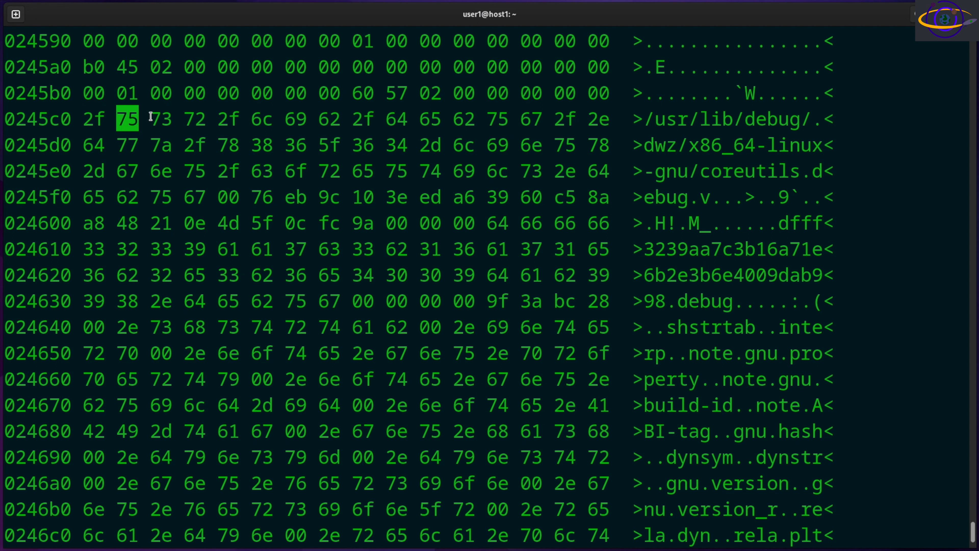
click(193, 119)
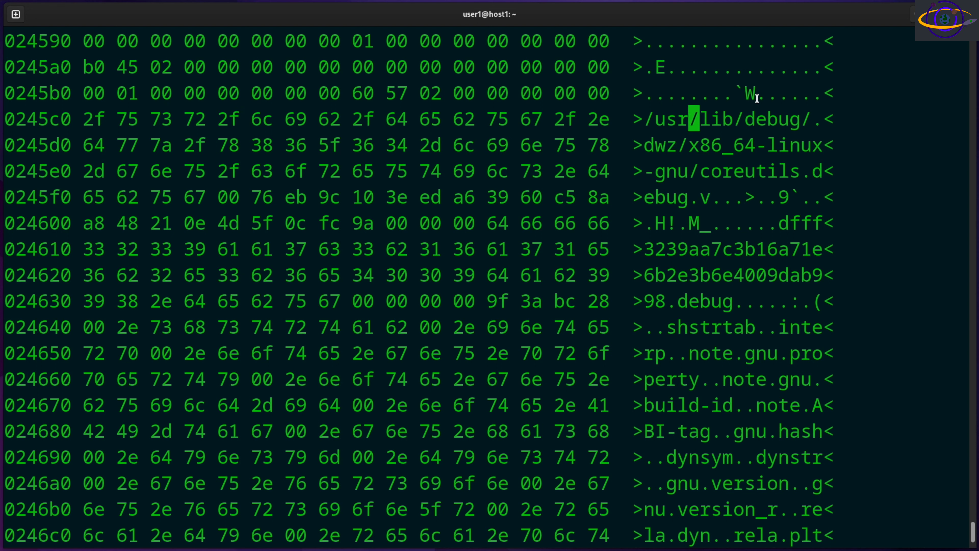
drag(81, 120, 577, 119)
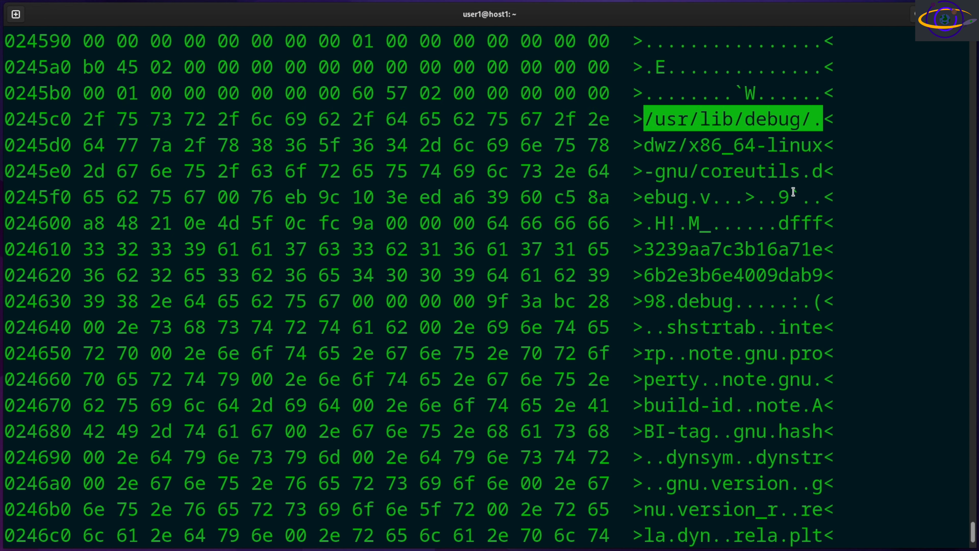
mouse_move(761, 259)
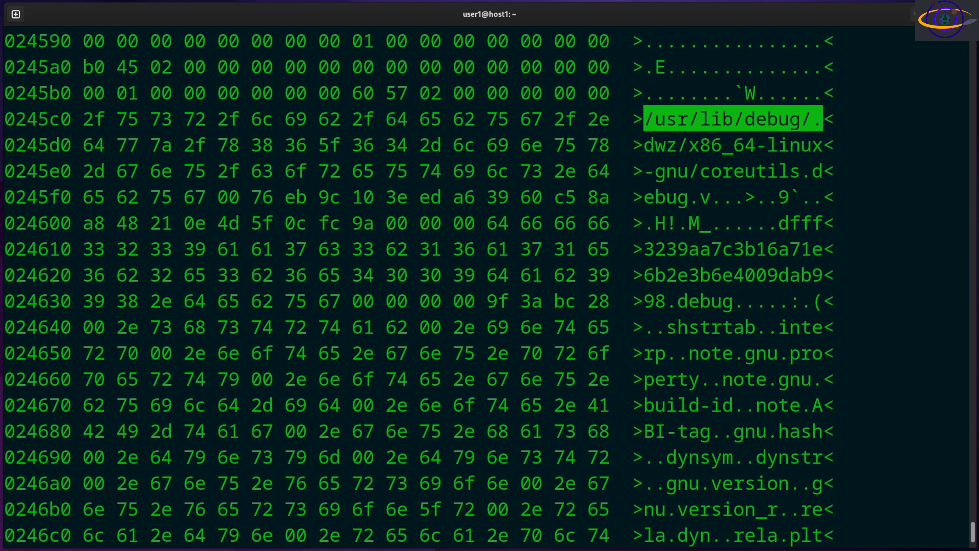
scroll(down, 3)
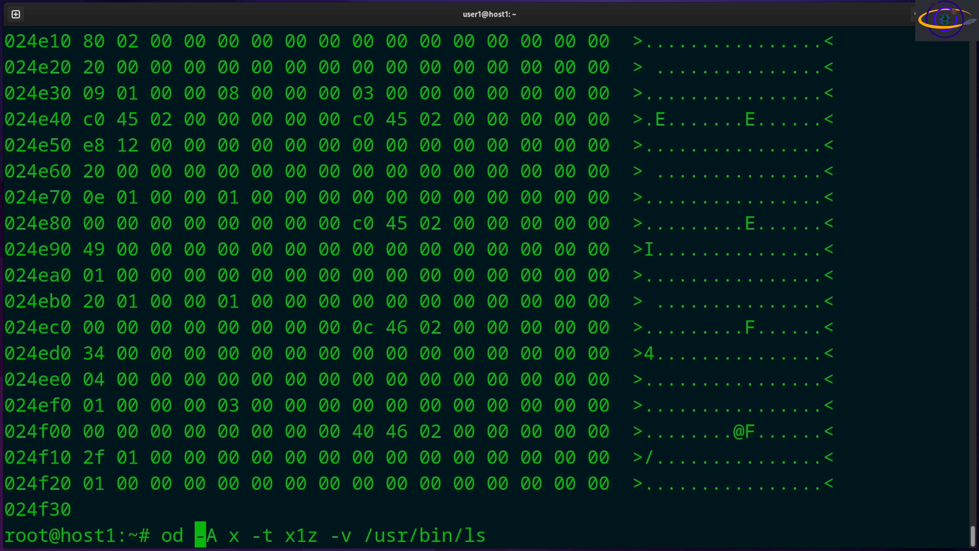
- Add -N to the od command to limit the dump to the first bytes showing the ELF header
text(N 100)
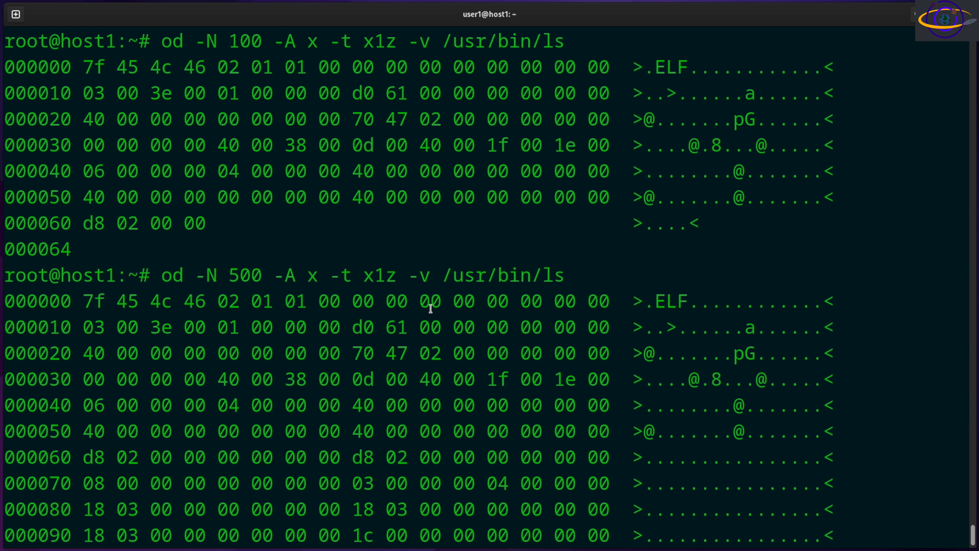
scroll(down, 3)
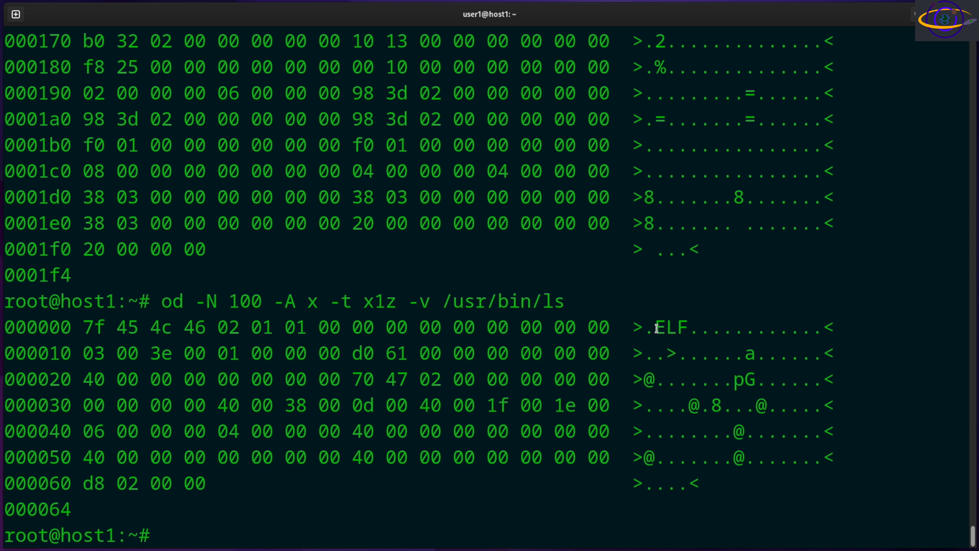
- Highlight ELF in the first ASCII row of the 100-byte dump ending at 000064
double_click(670, 326)
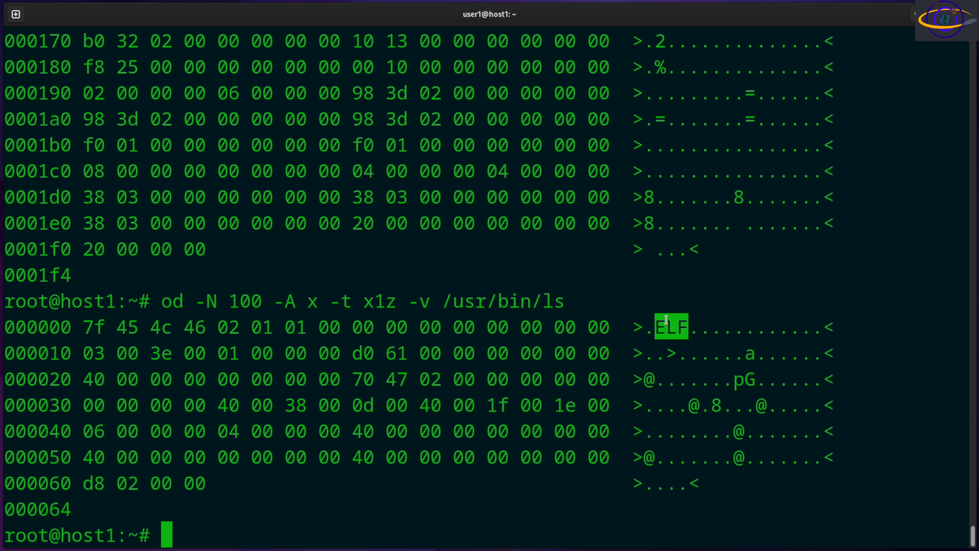